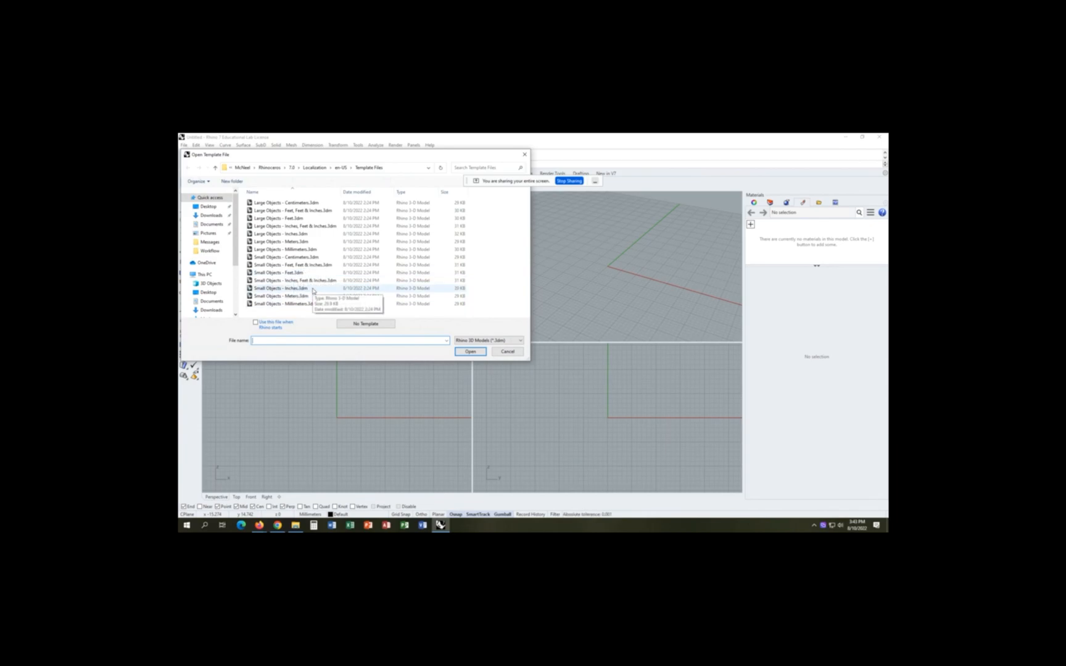
Start a new model from the Small Objects - Inches.3dm template
click(284, 287)
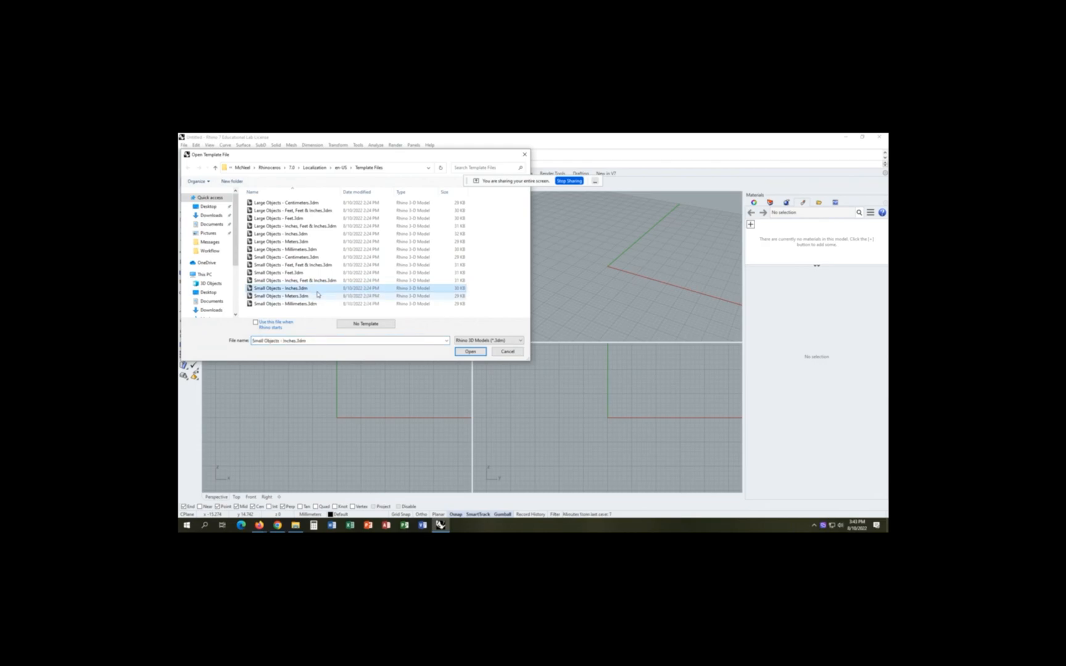
click(470, 352)
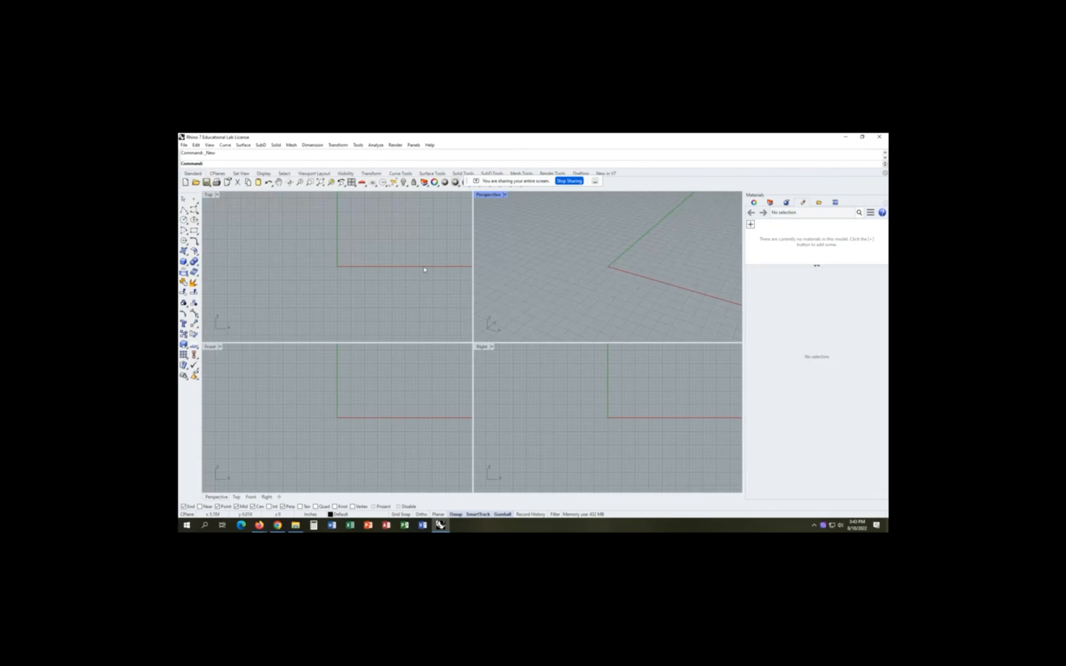
Create a cylinder centred at the origin, about 2 inches across and 6 inches tall
text(cylinder)
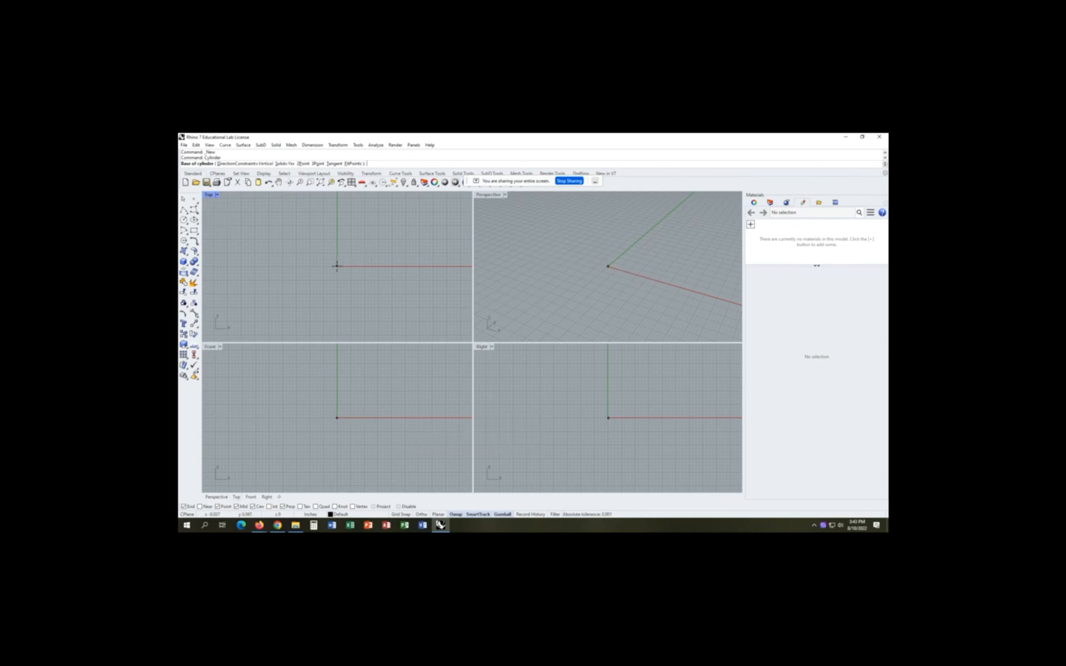
click(336, 265)
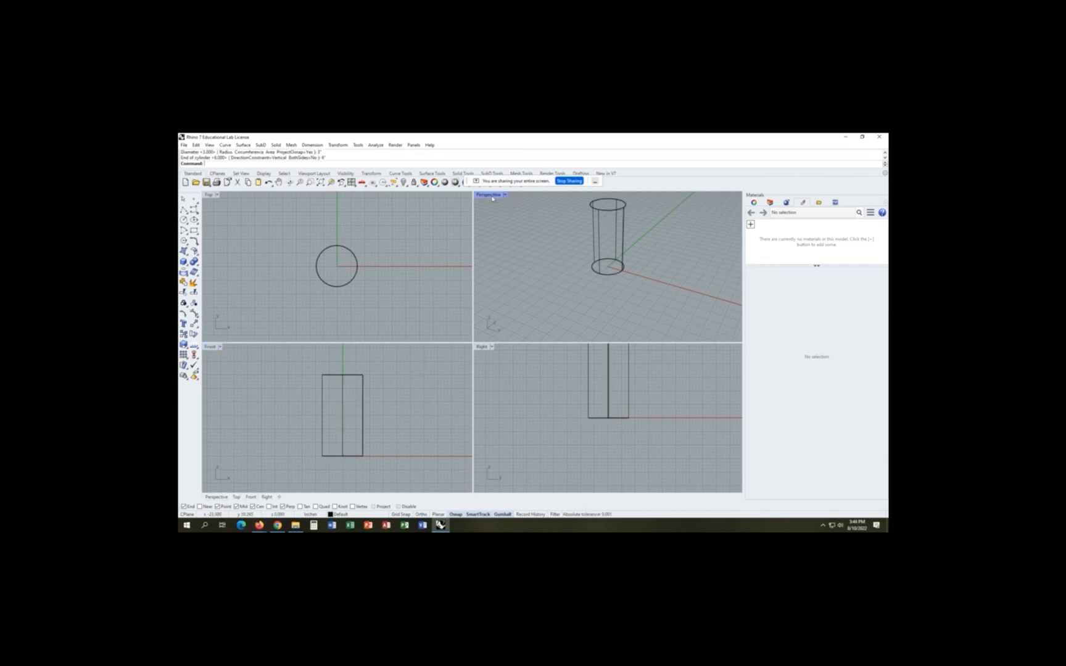
Maximize the Perspective viewport so the cup fills the workspace
double_click(488, 195)
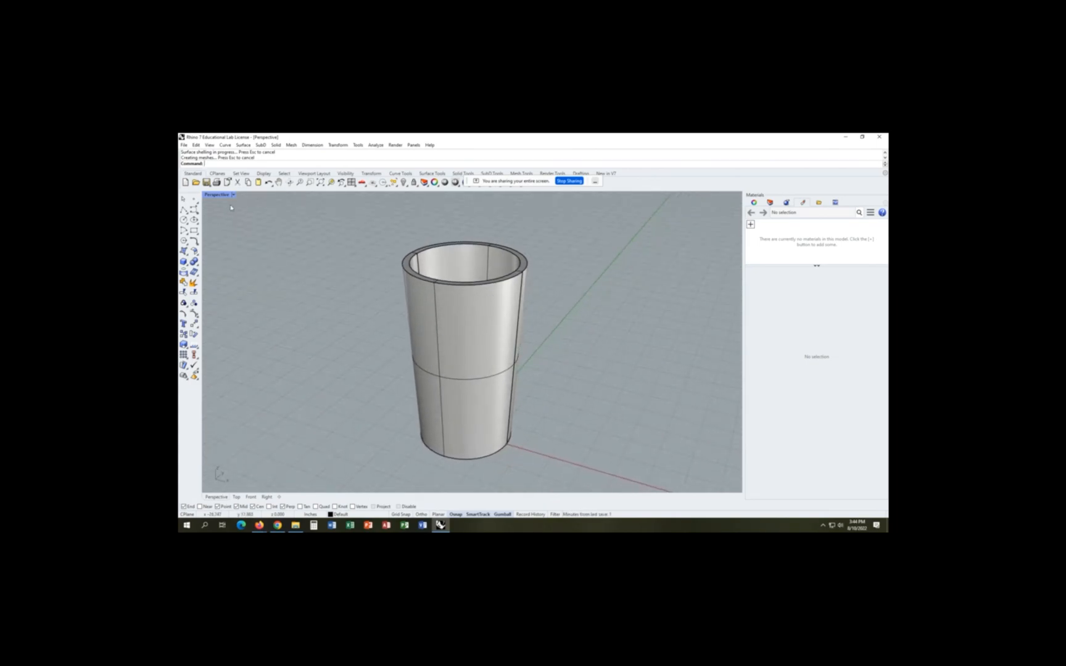
Show the cup ghosted and drag its inner floor upward to thicken the base
click(217, 195)
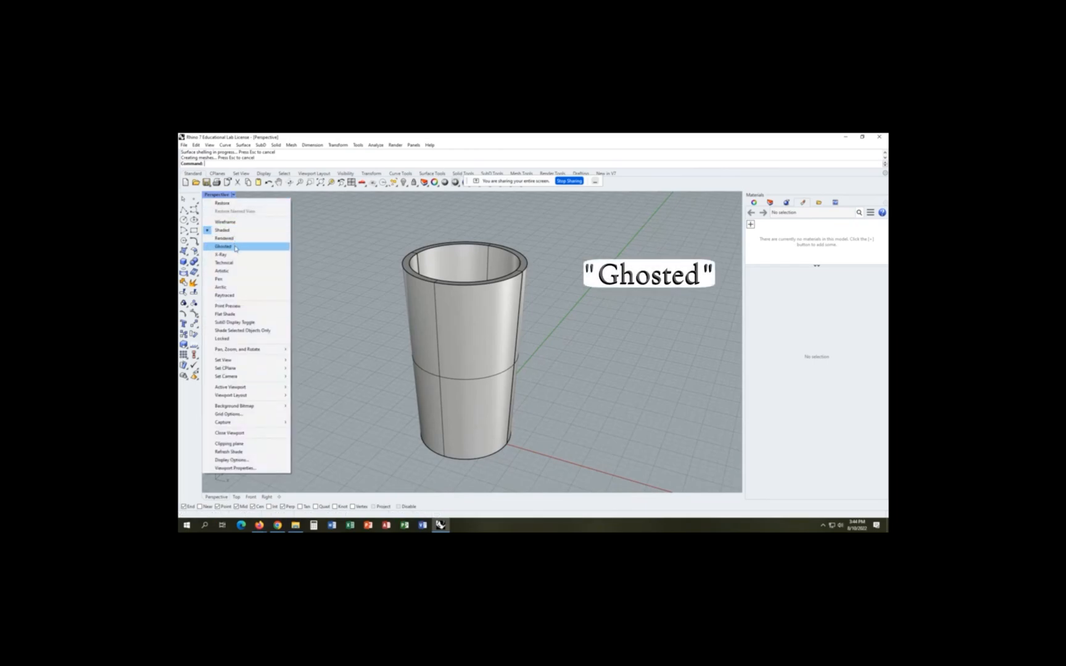
click(223, 246)
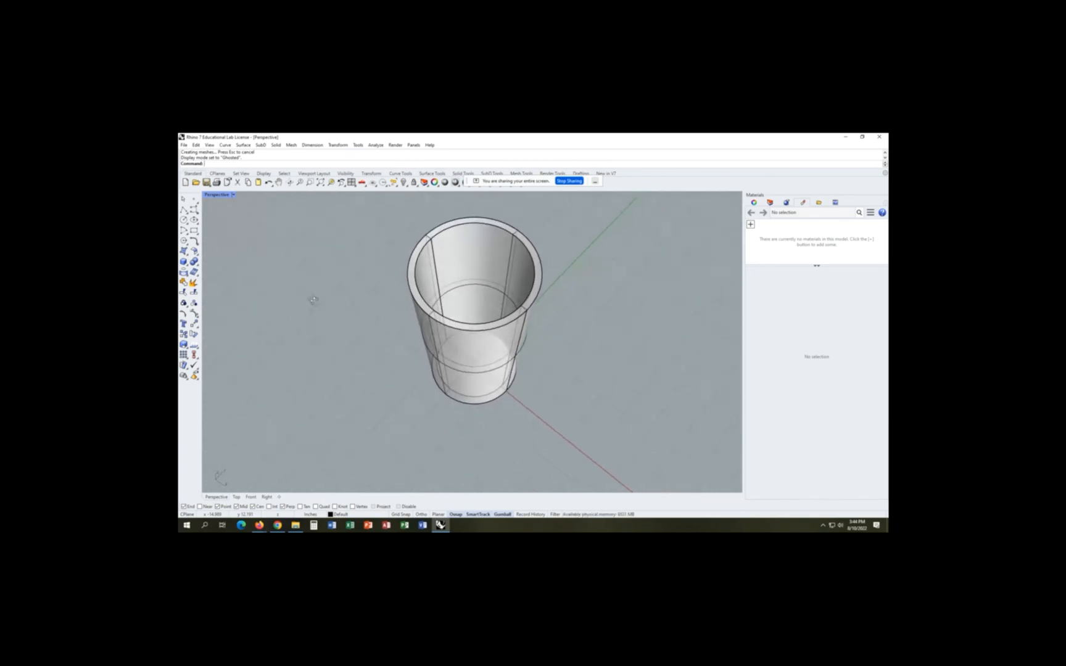
click(476, 354)
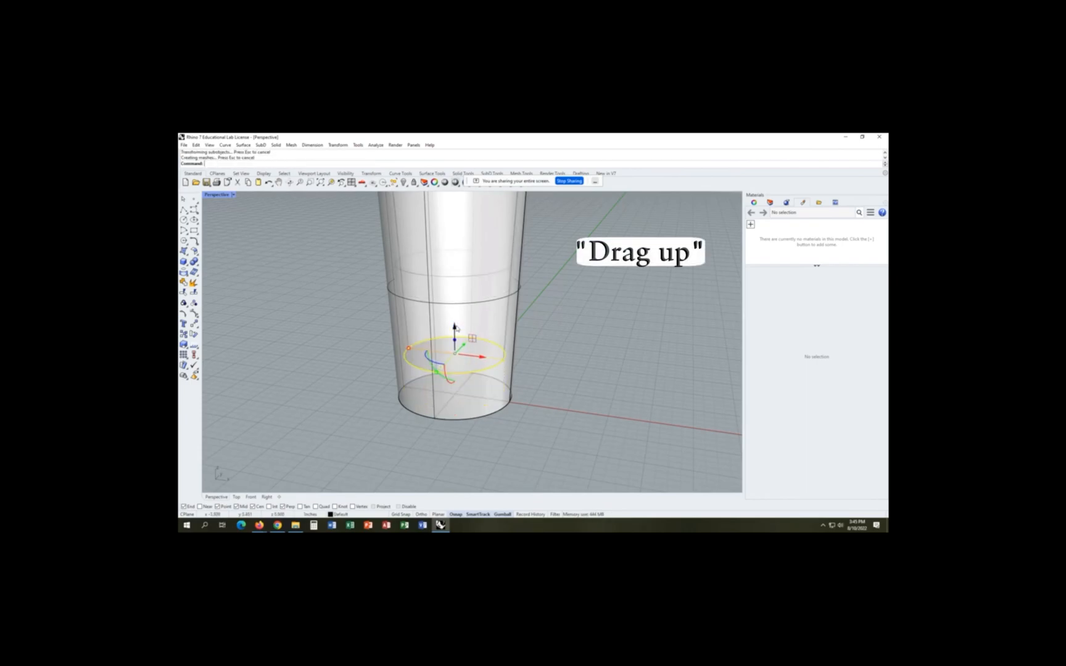
drag(455, 329, 486, 343)
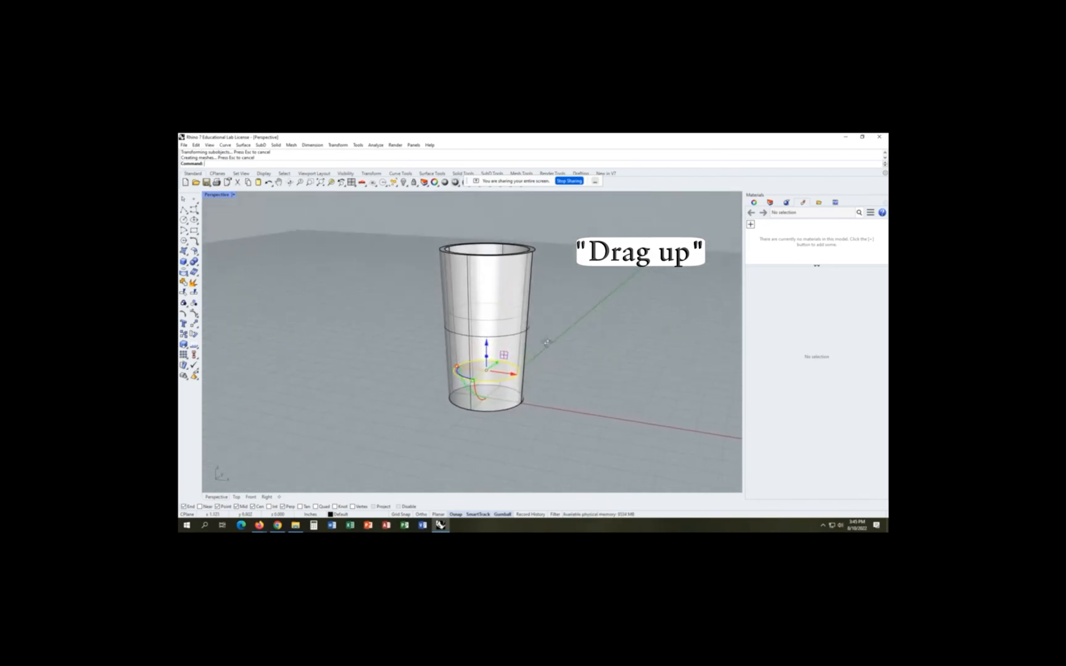
drag(489, 341, 489, 258)
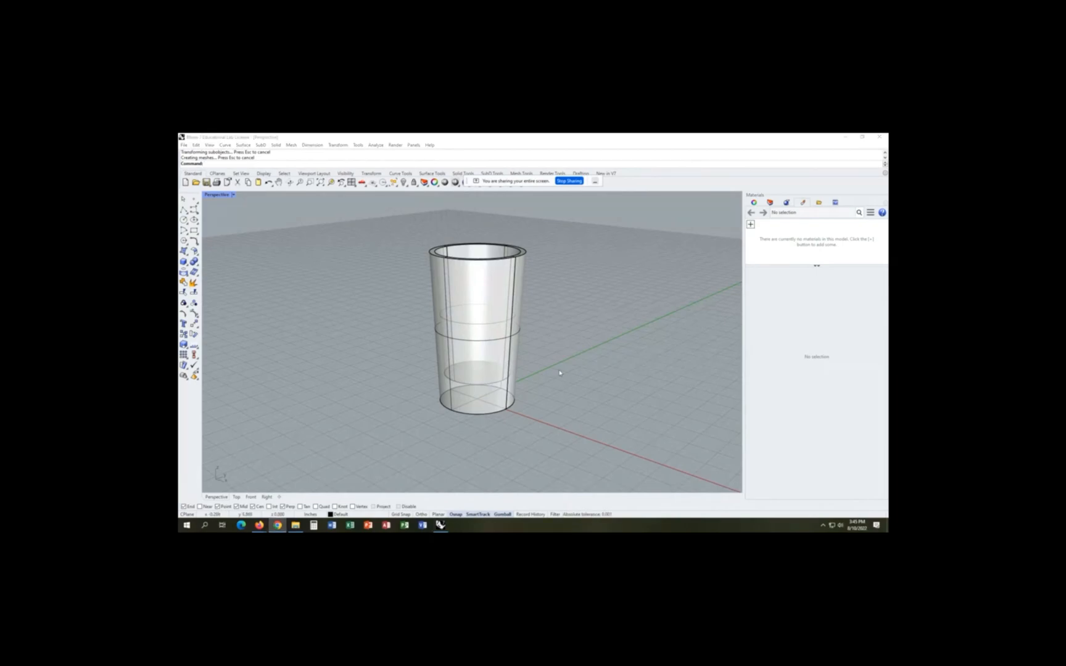
Select the cup, show its properties and orbit to look down into it
click(476, 325)
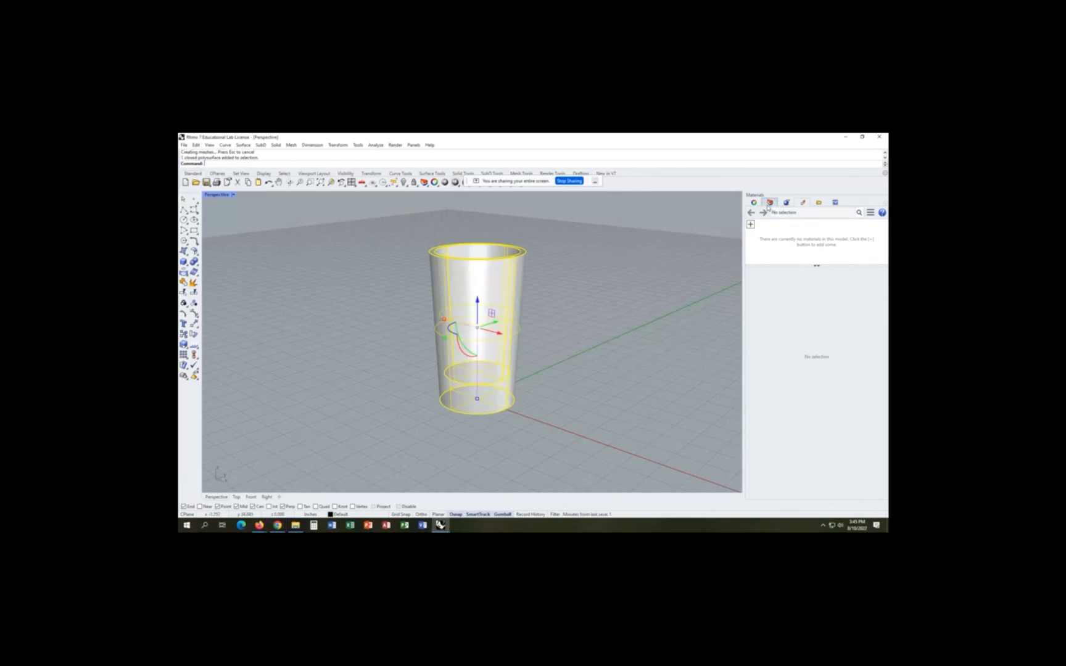
click(754, 212)
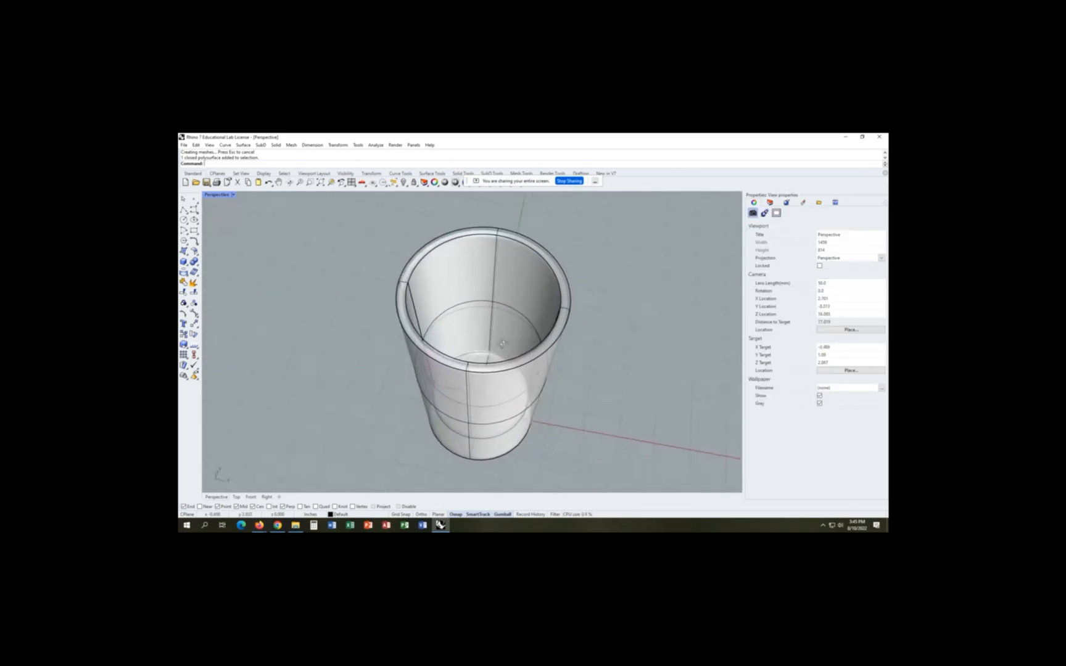
drag(503, 343, 465, 343)
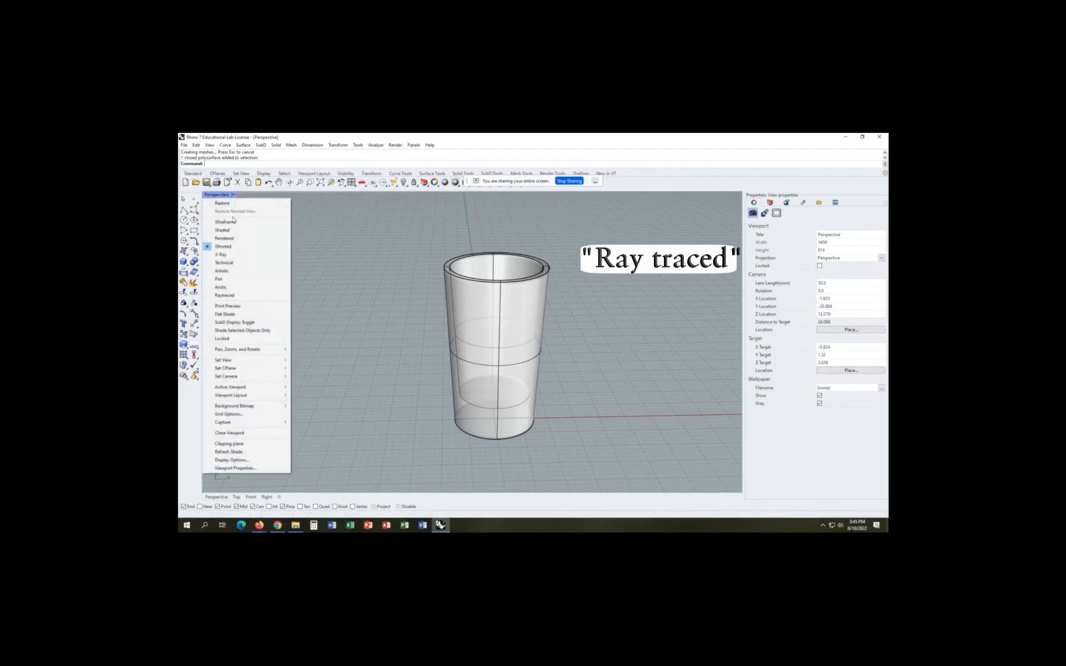
Switch the view to Raytraced and bring up the cup's material settings
click(224, 295)
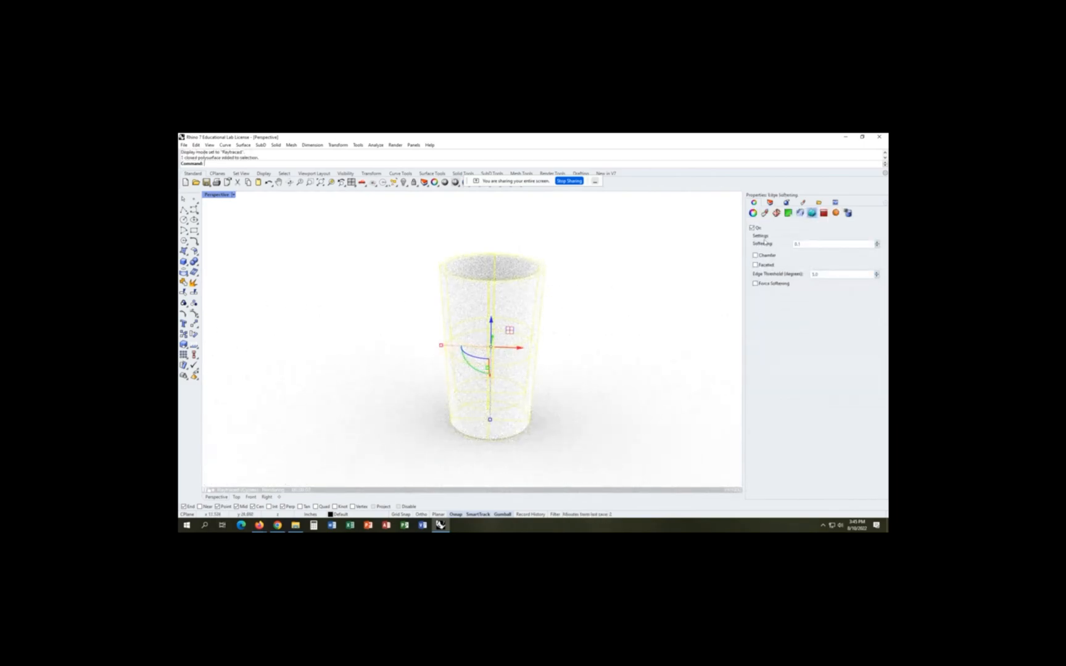
click(768, 202)
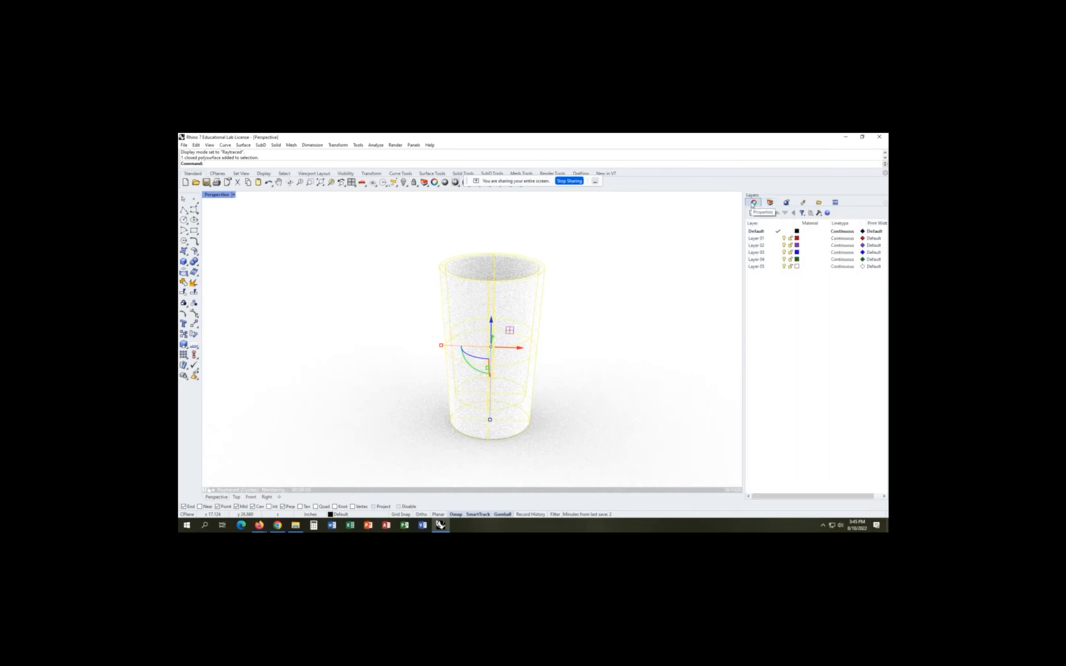
click(810, 212)
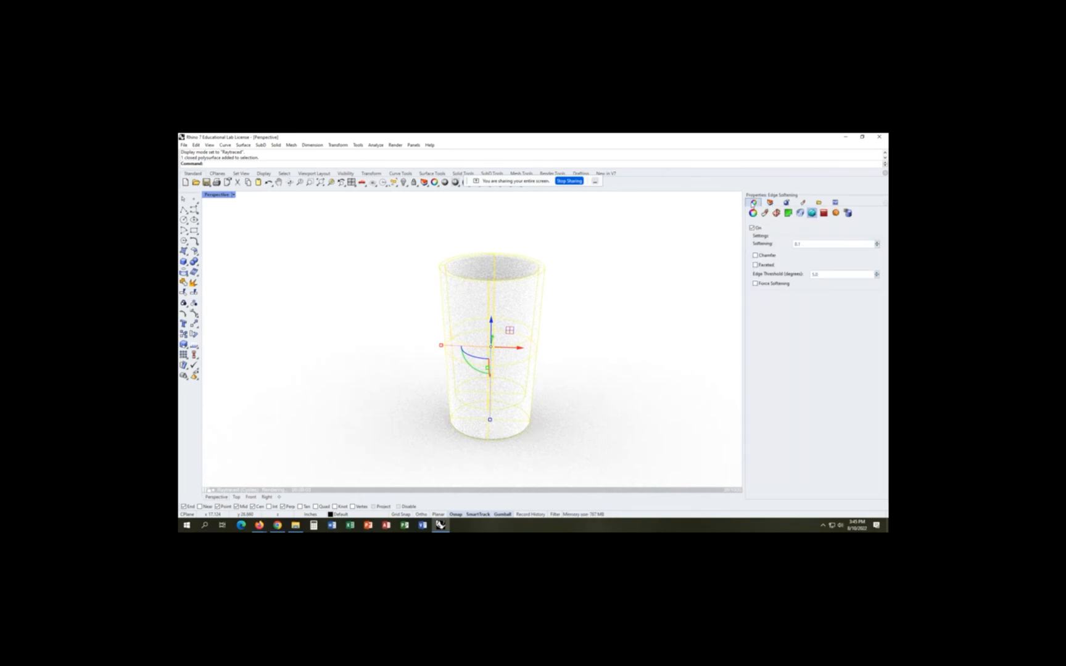
click(770, 202)
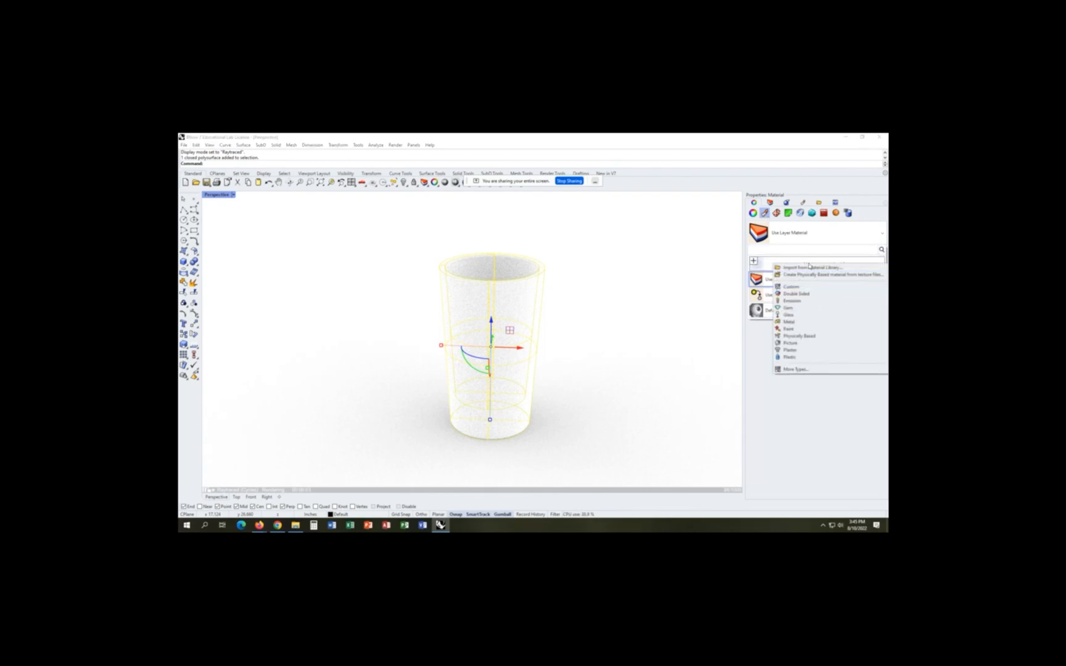
Import Clear Glass.rmtl from the Glass library folder onto the cup
click(809, 266)
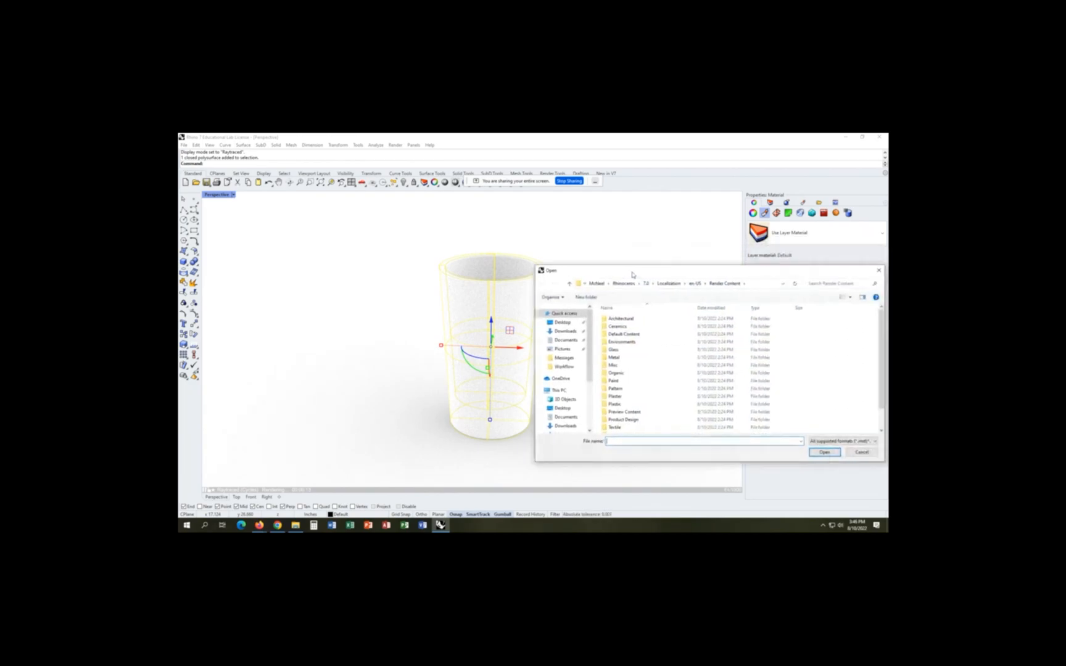
double_click(613, 349)
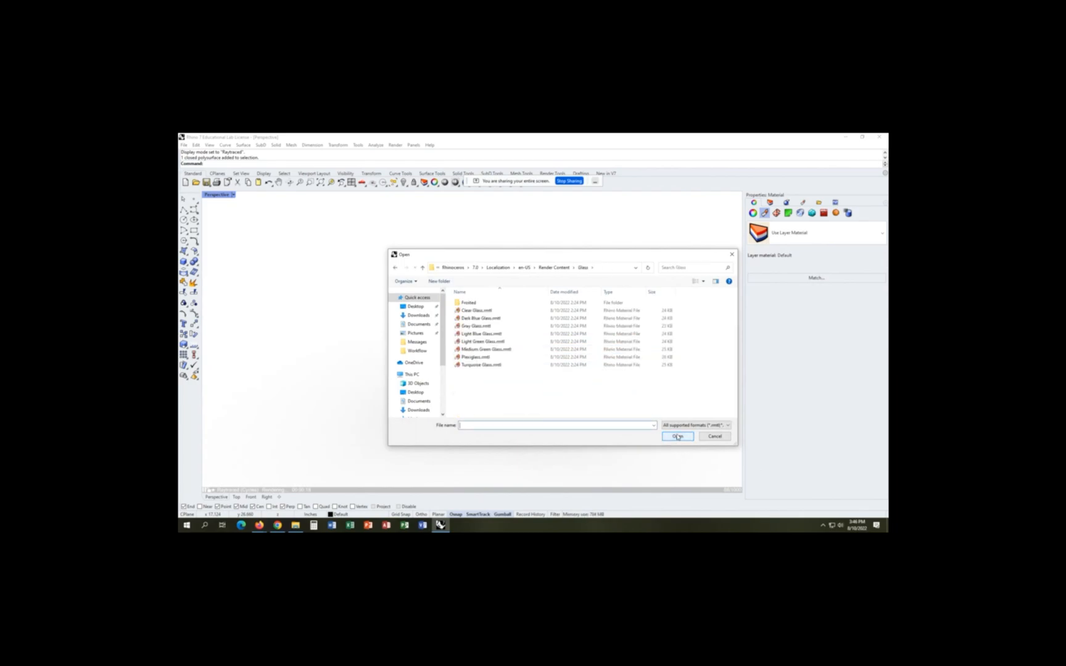
click(477, 309)
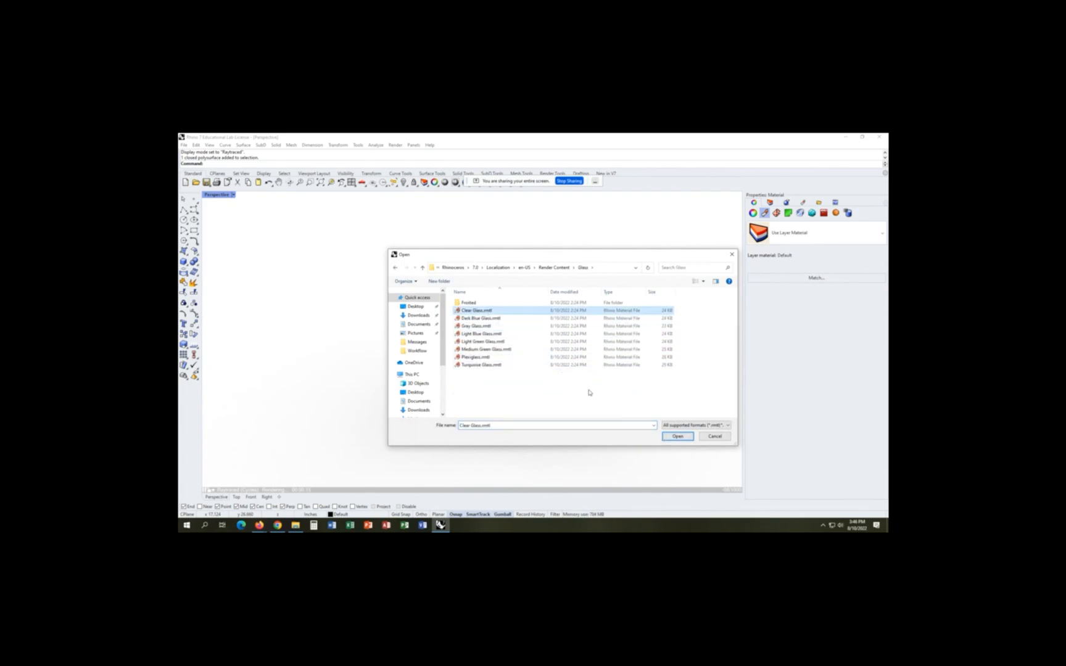
click(677, 436)
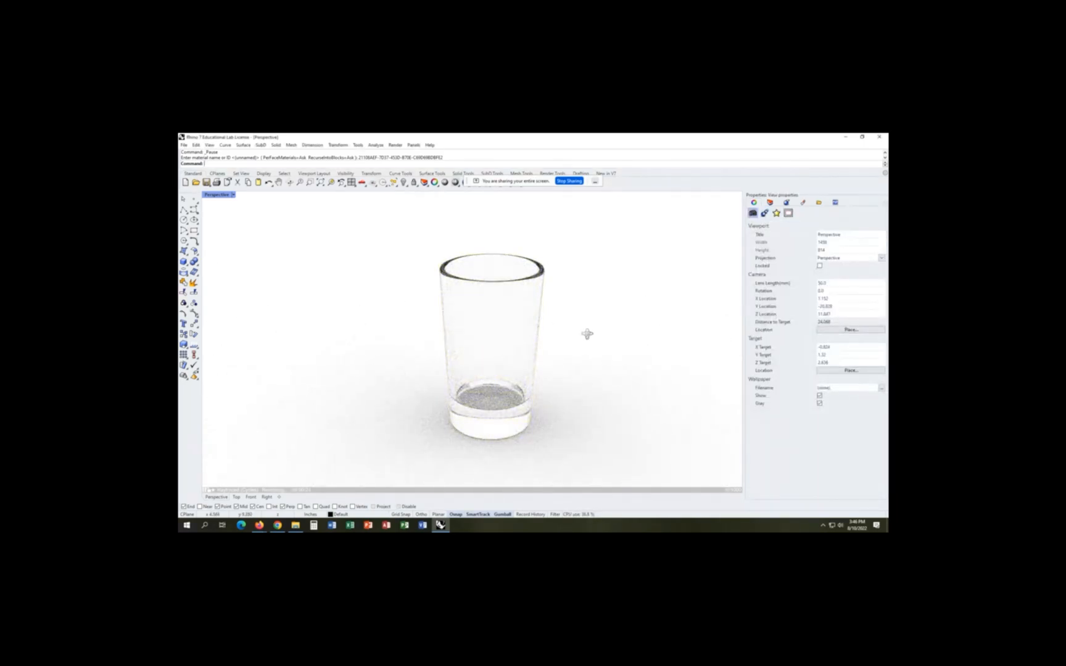
drag(587, 333, 561, 335)
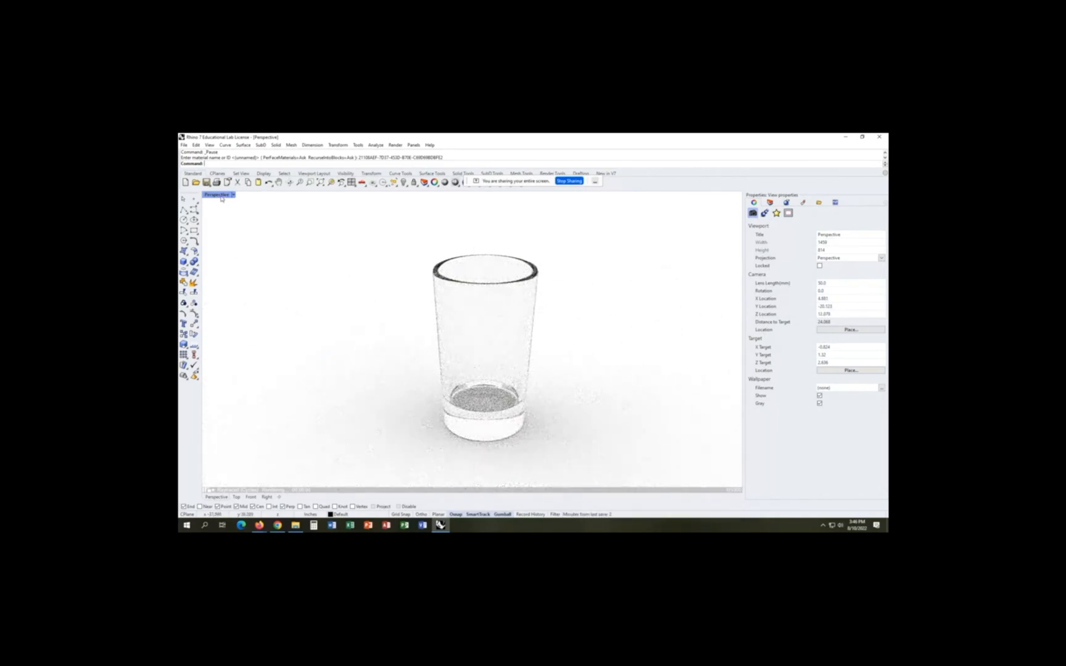
Look straight down on the cup and start a box around its base
click(216, 195)
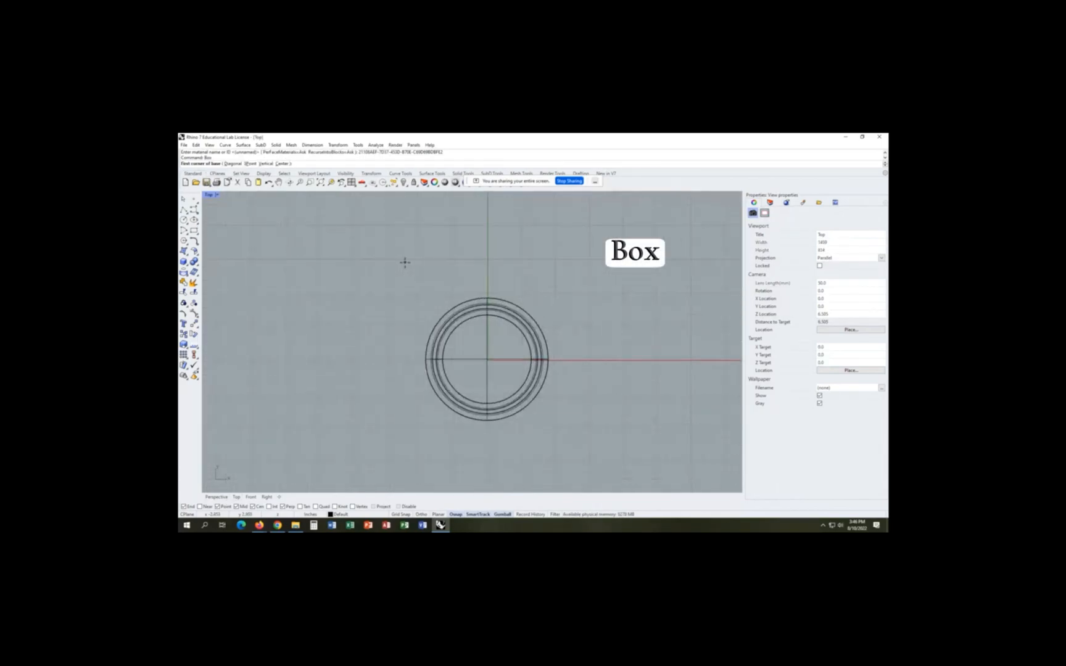
mouse_move(383, 277)
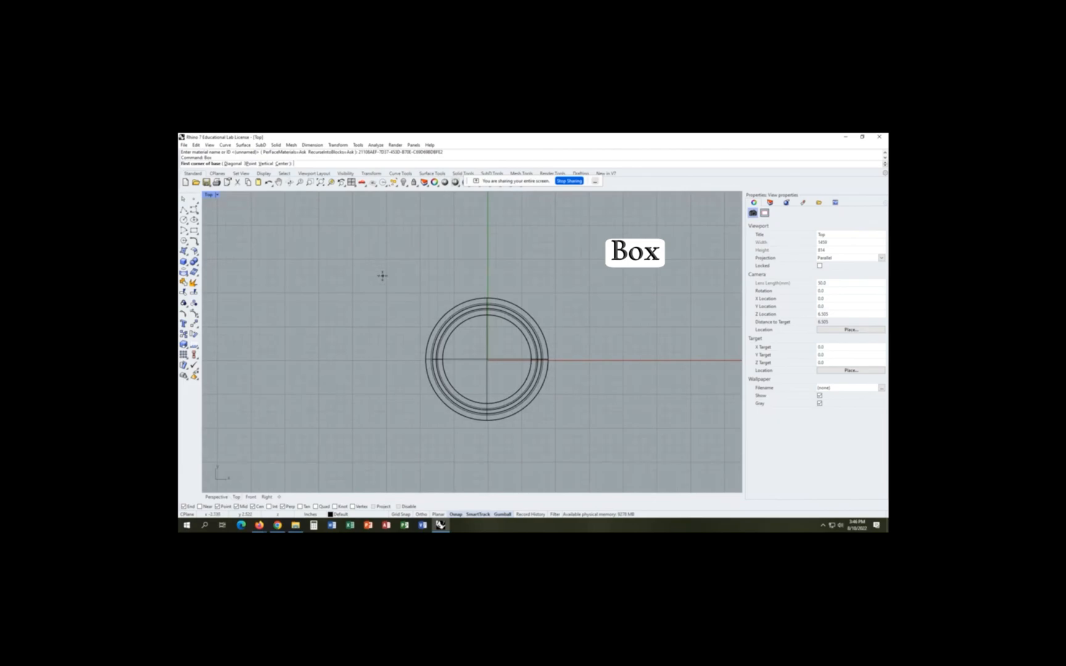
click(389, 280)
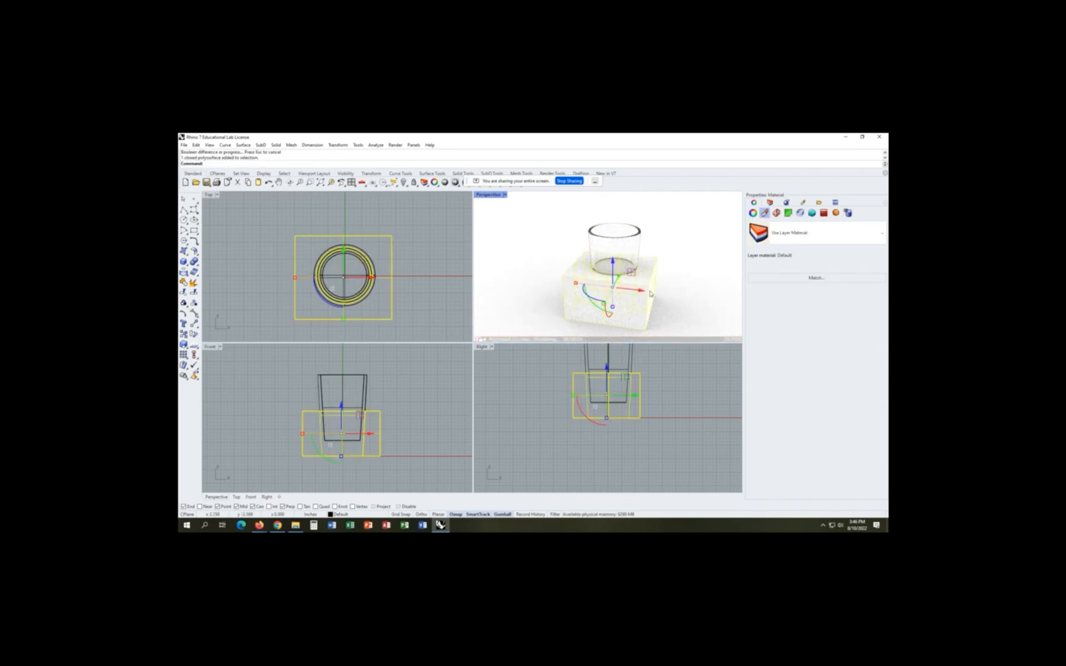
Delete the leftover box piece, picking the correct overlapping polysurface
key(Delete)
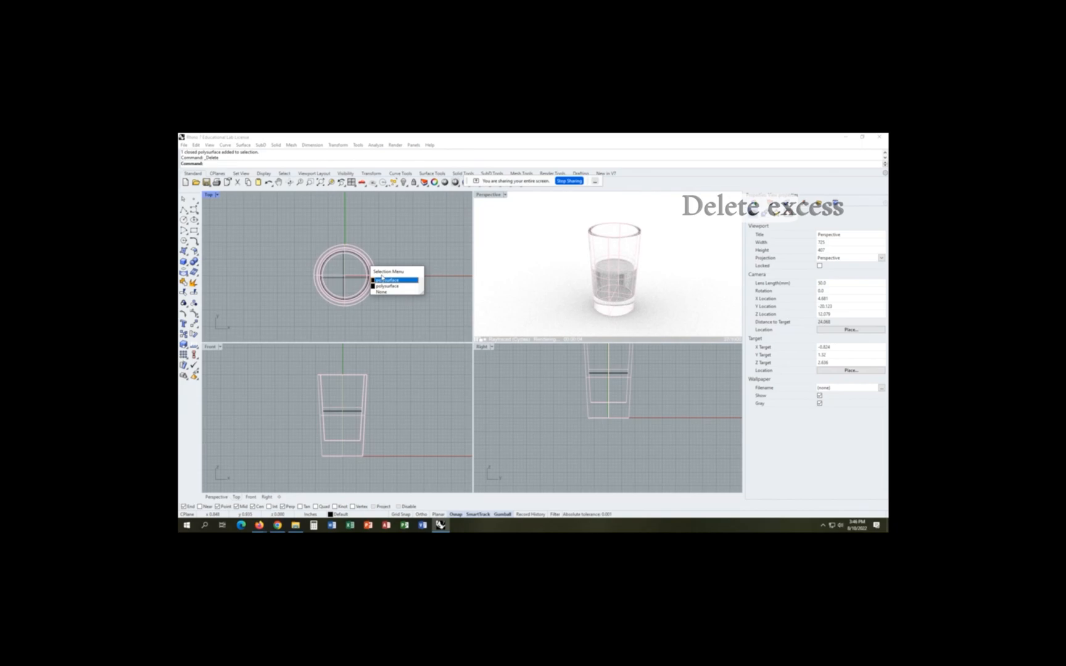
click(387, 279)
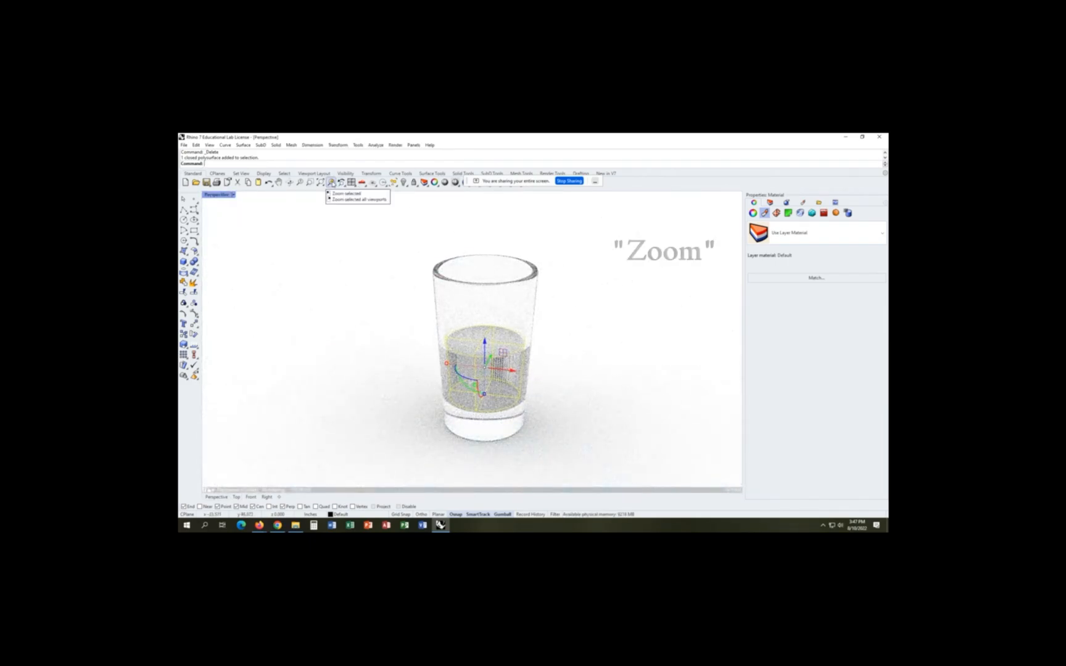
Zoom in on the selected water volume inside the glass
click(329, 183)
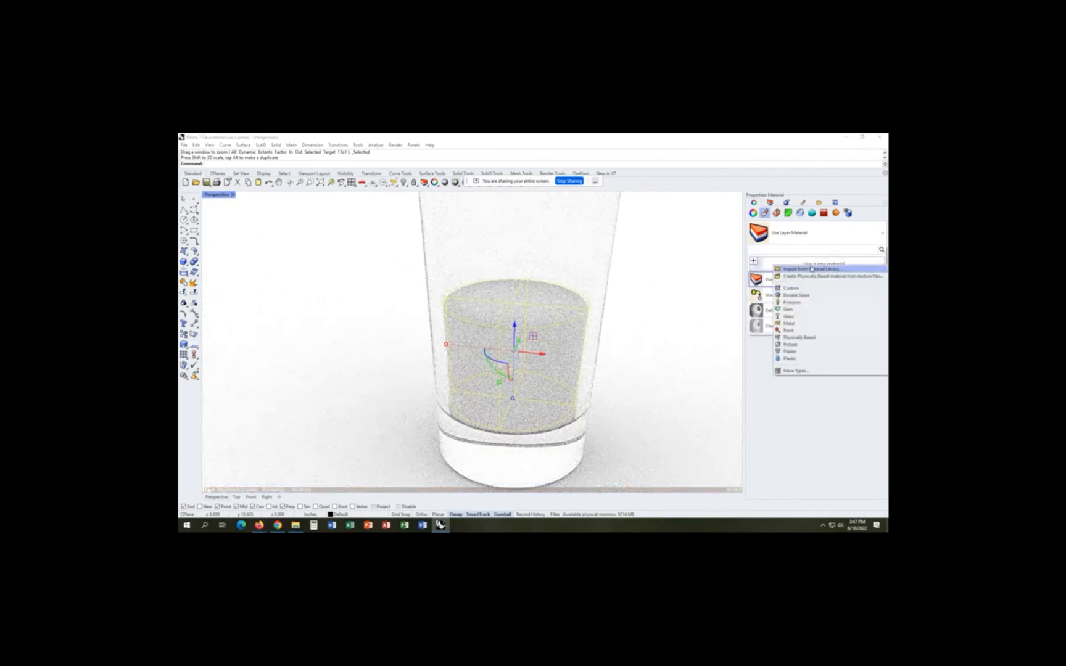
Create a new Custom material and assign it to the water volume via Assign to Objects
click(791, 287)
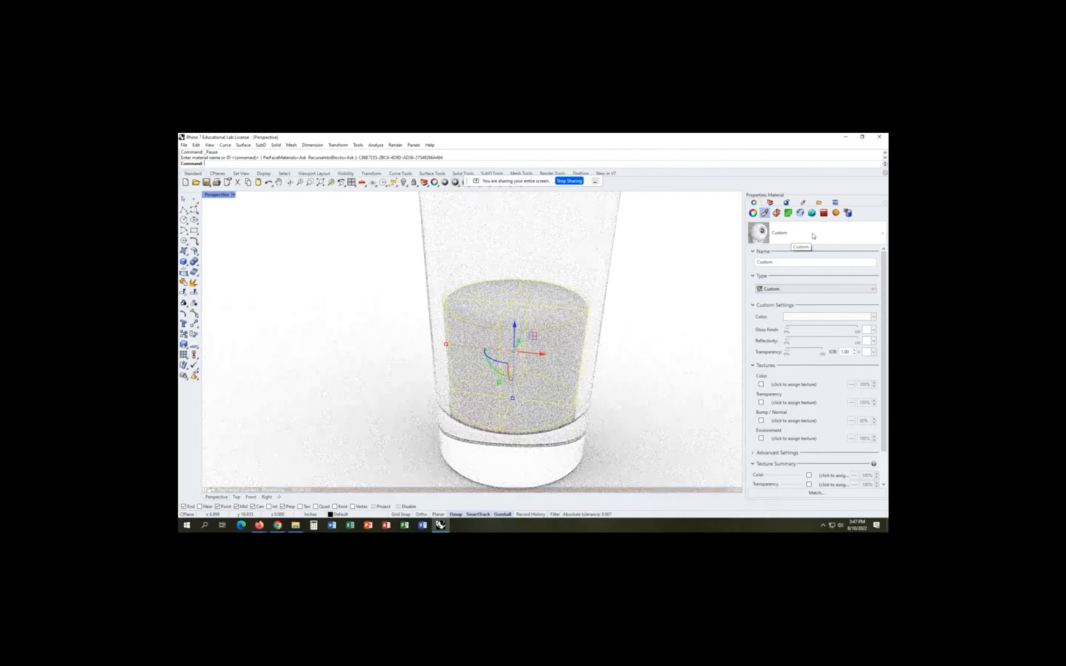
right_click(756, 232)
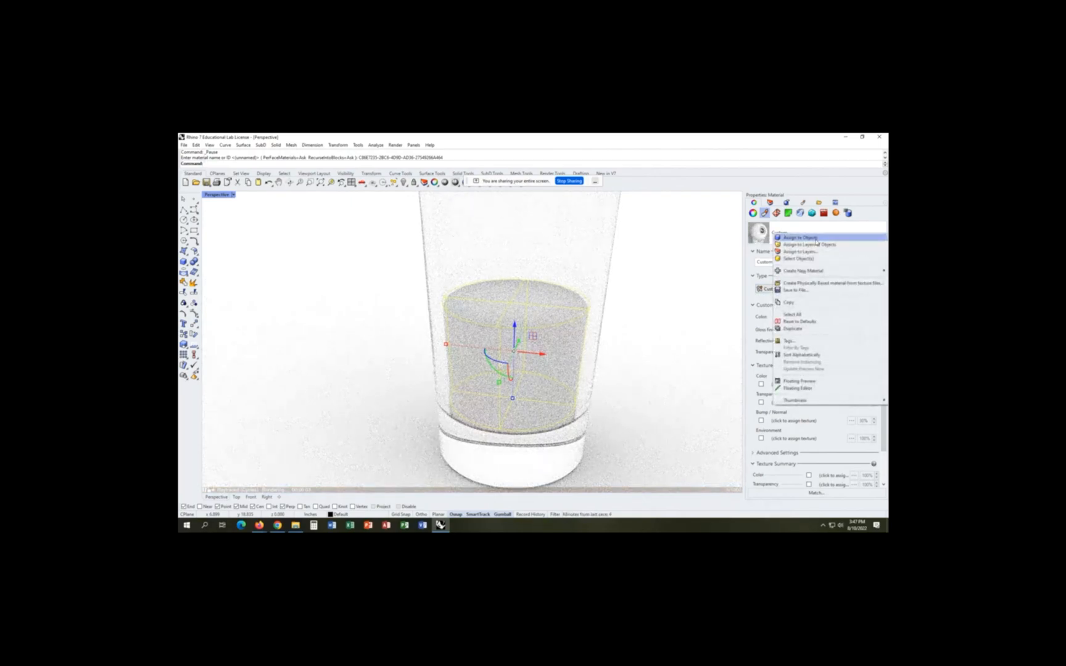
click(801, 237)
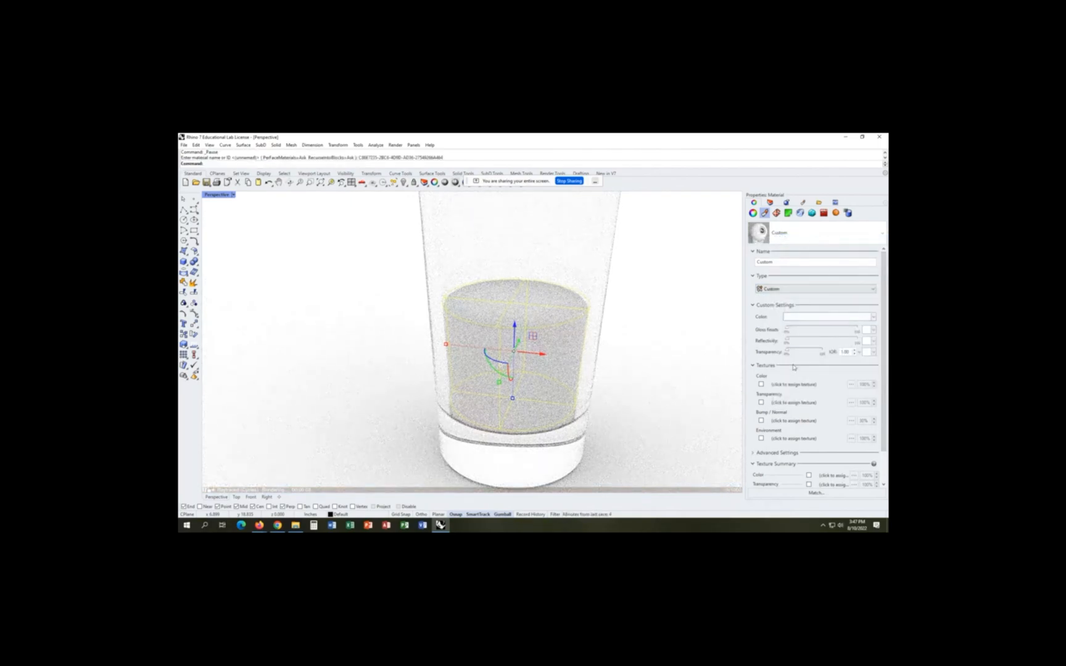